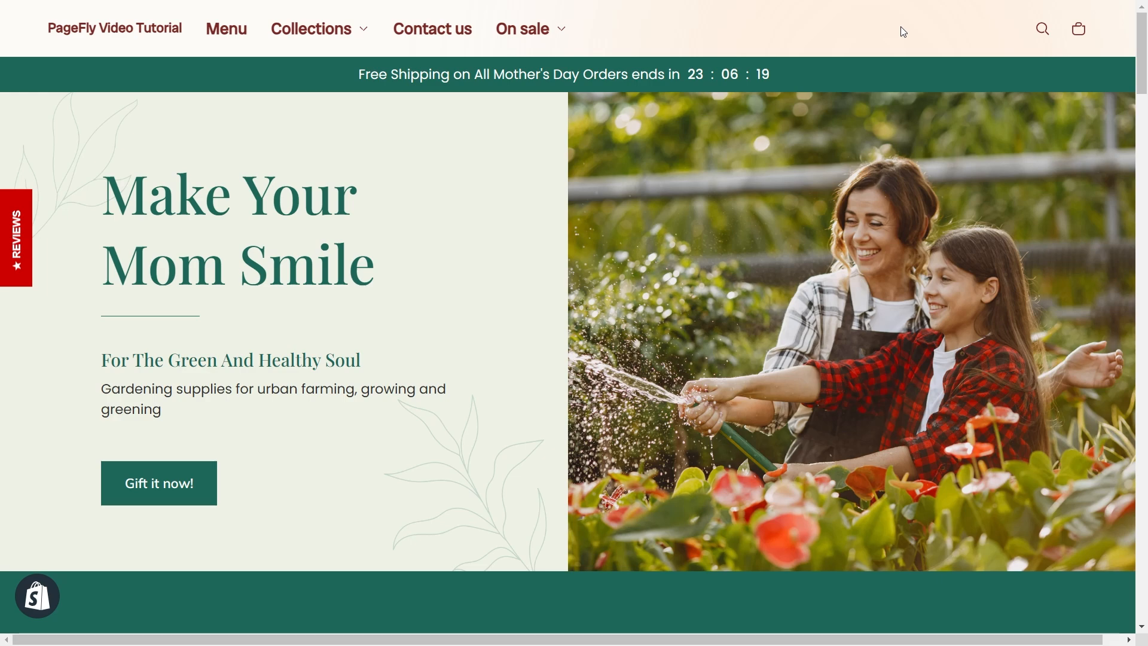
# Turn off 'Set fixed width' on the hero section so it spans the page.
pyautogui.scroll(-3)
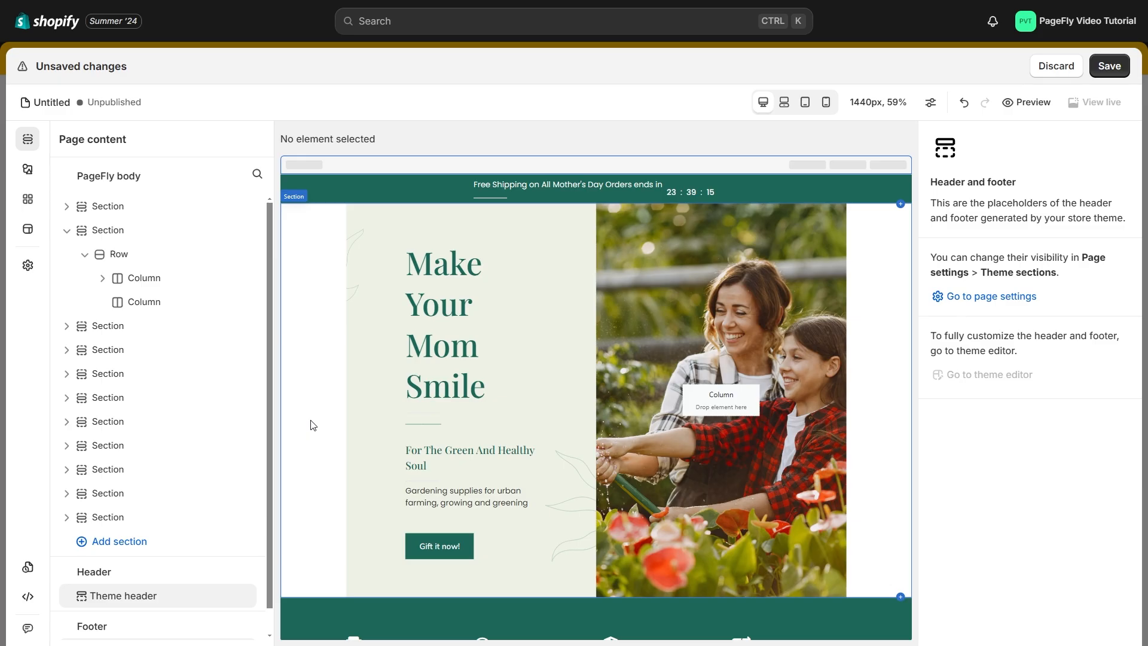
pyautogui.moveTo(305, 384)
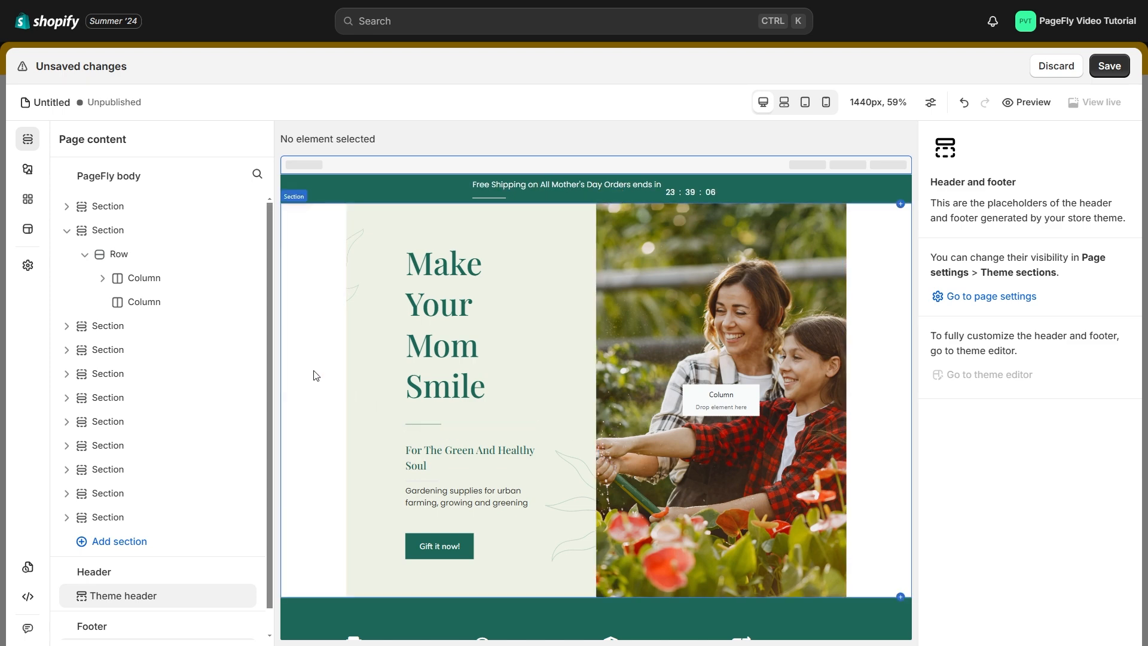
pyautogui.click(108, 229)
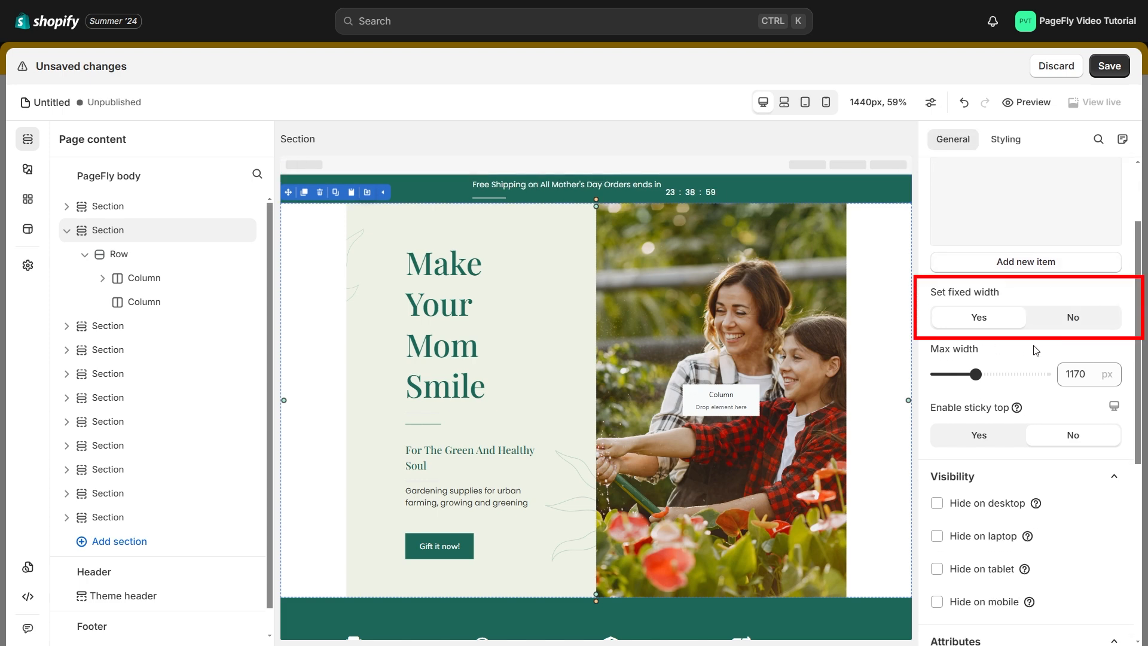
pyautogui.click(1072, 316)
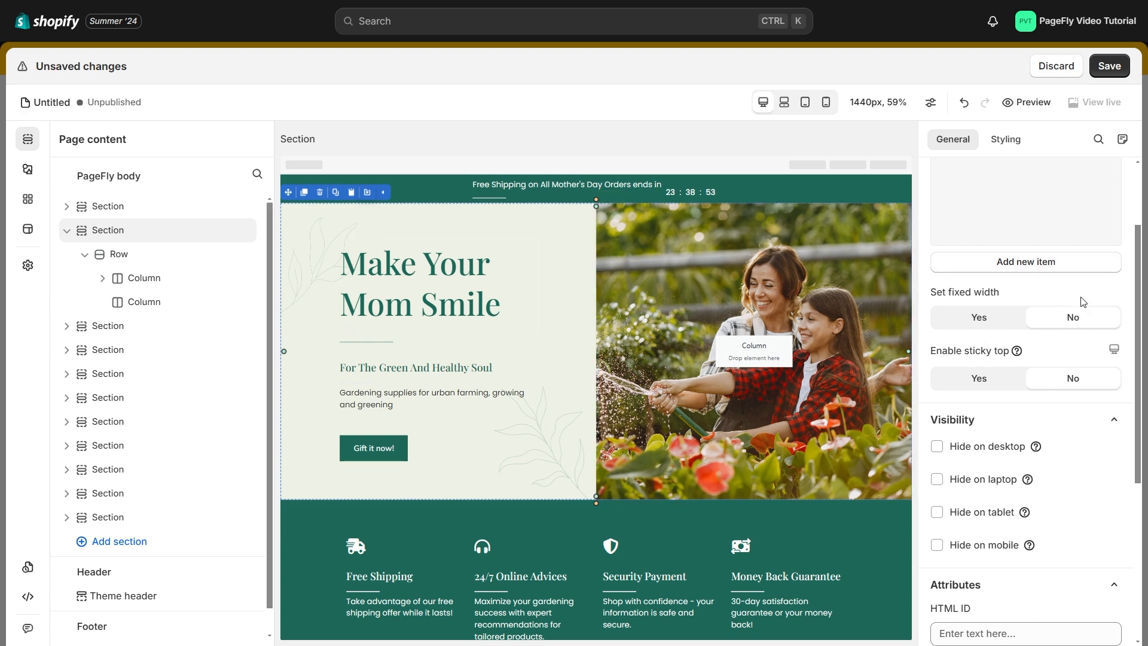
# Save the page titled 'How to Create Full Width Sections in PageFly' and publish it.
pyautogui.click(1108, 65)
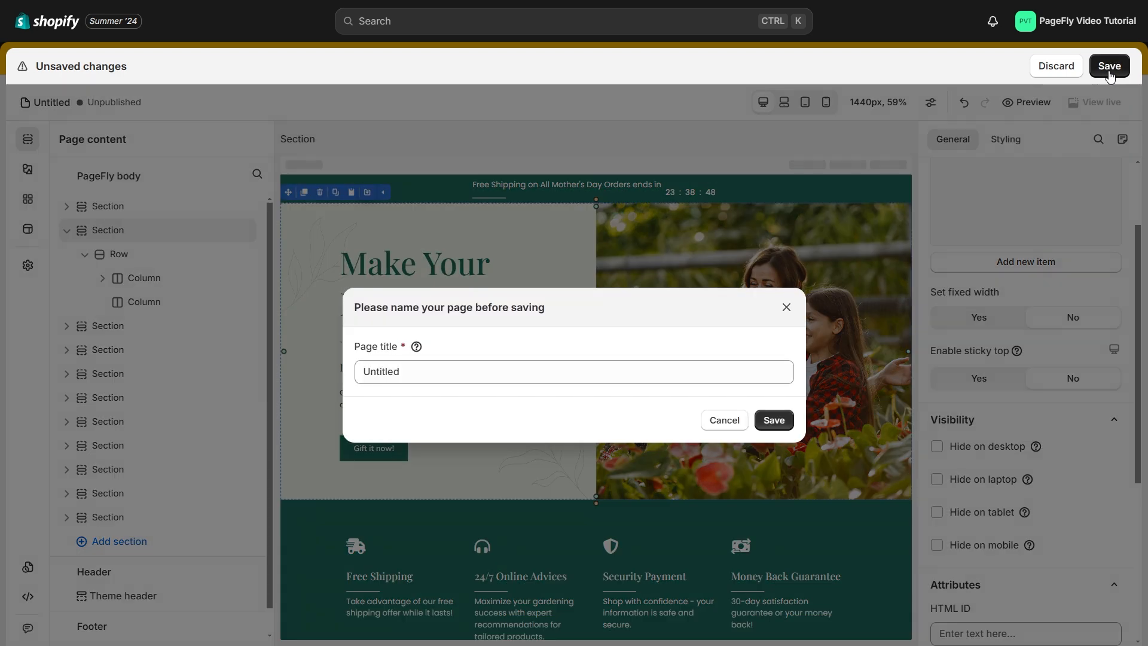
pyautogui.write('How to Create Full Width Sections in PageFly')
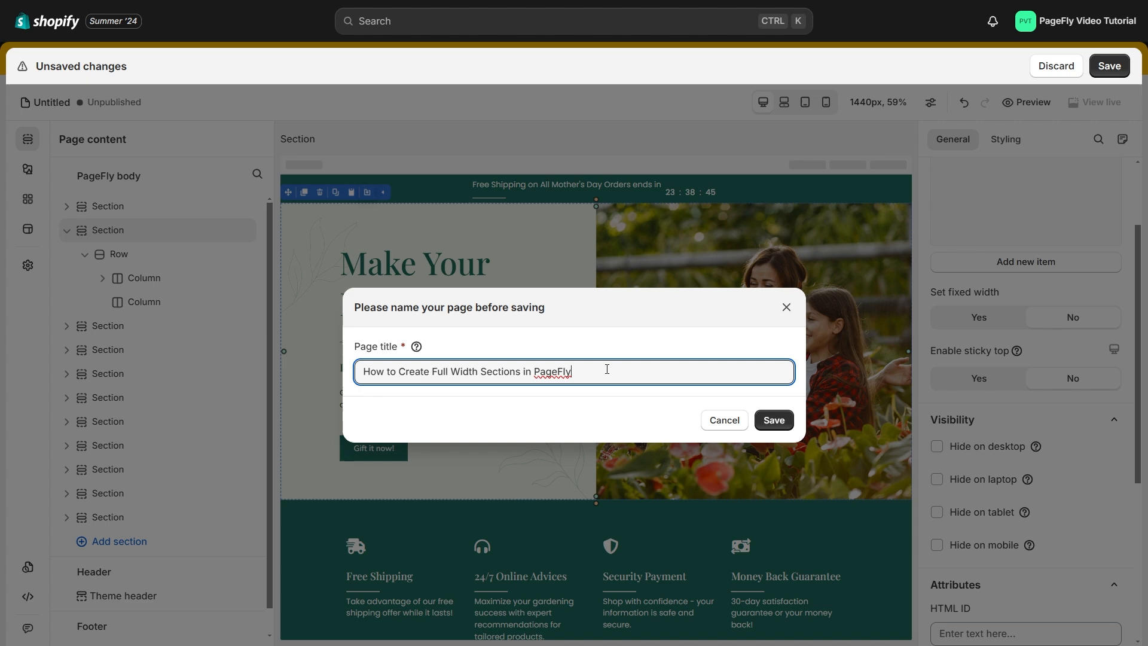
pyautogui.click(772, 420)
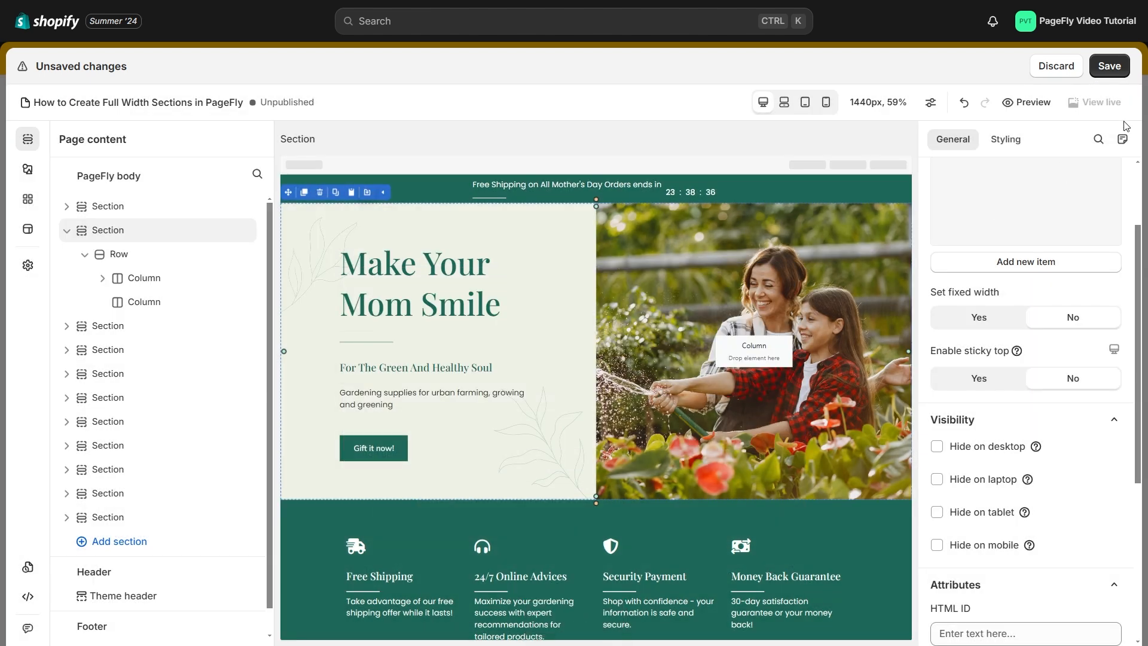
pyautogui.click(1107, 66)
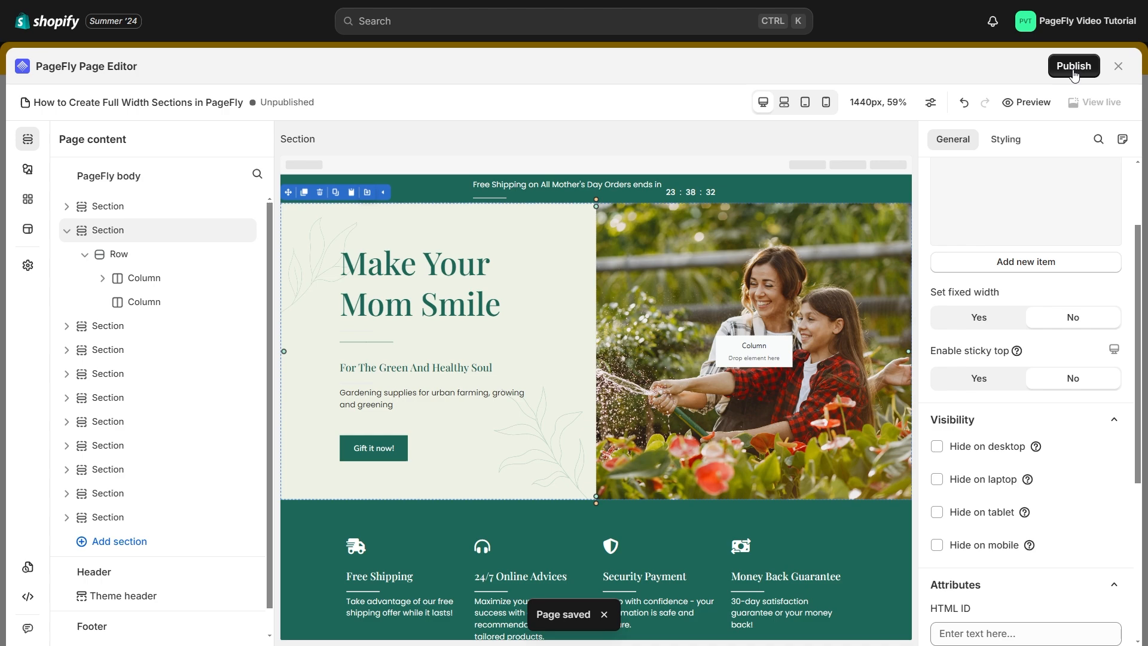
pyautogui.click(1073, 65)
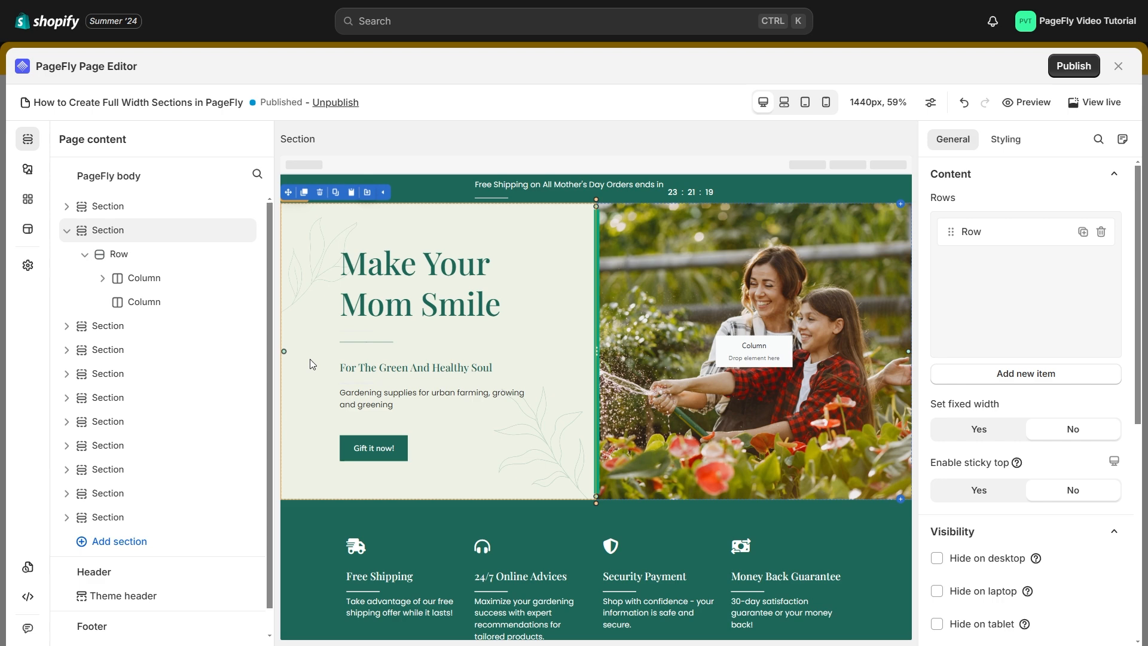
pyautogui.moveTo(27, 600)
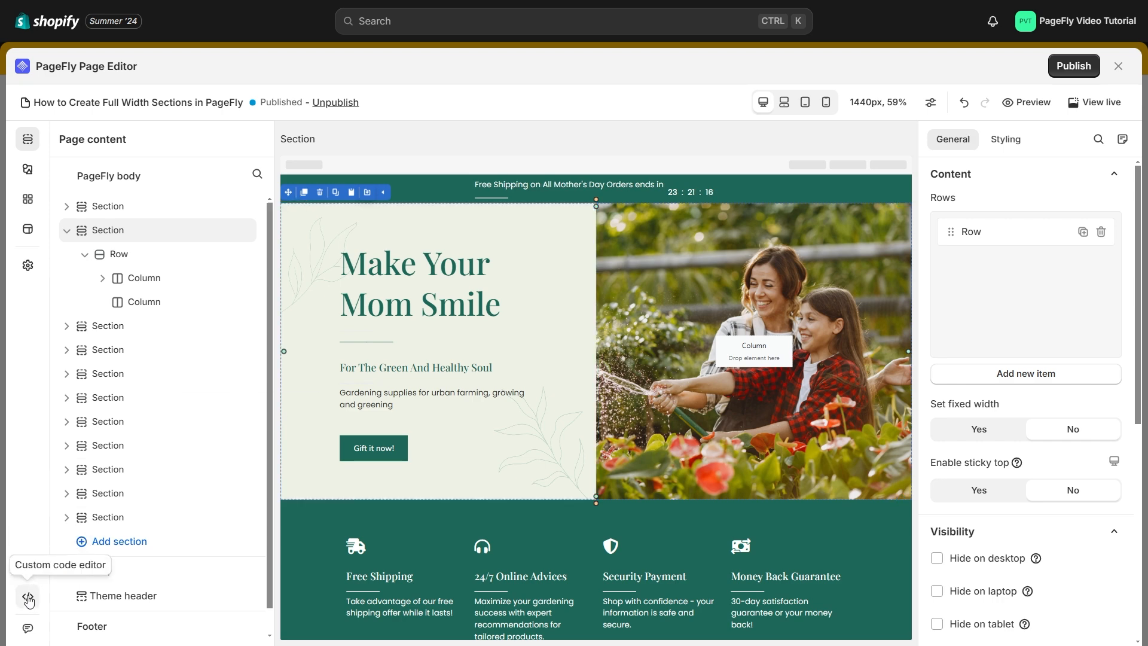
# Add the .main-content full-width, zero-padding CSS, save, publish, and view the live page.
pyautogui.click(28, 598)
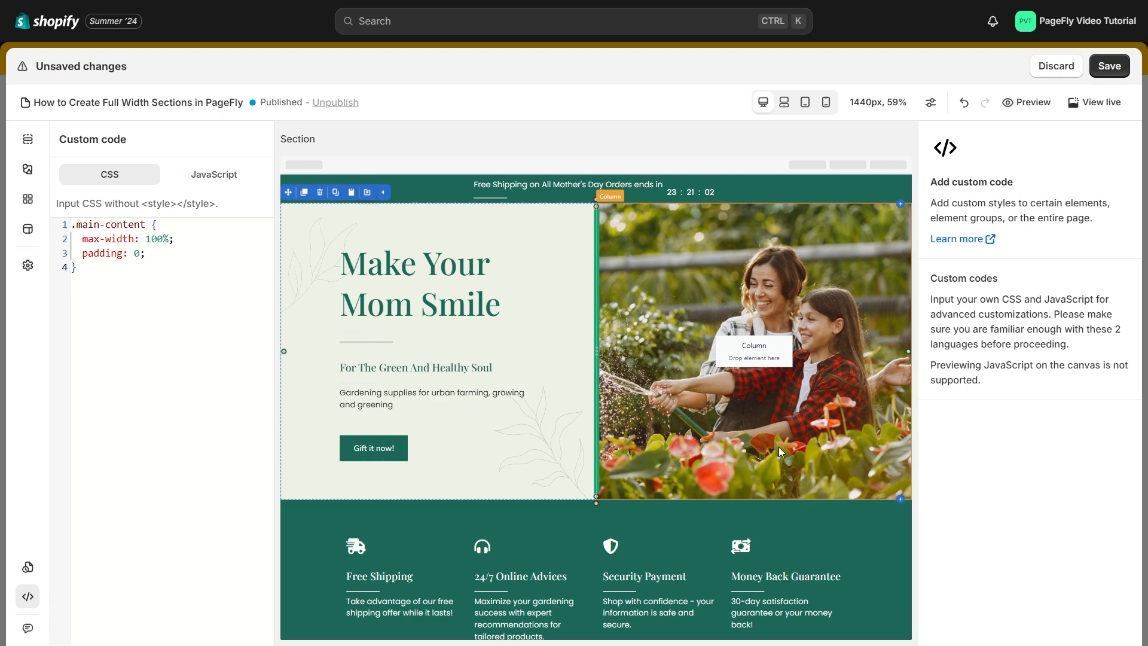
pyautogui.click(1108, 66)
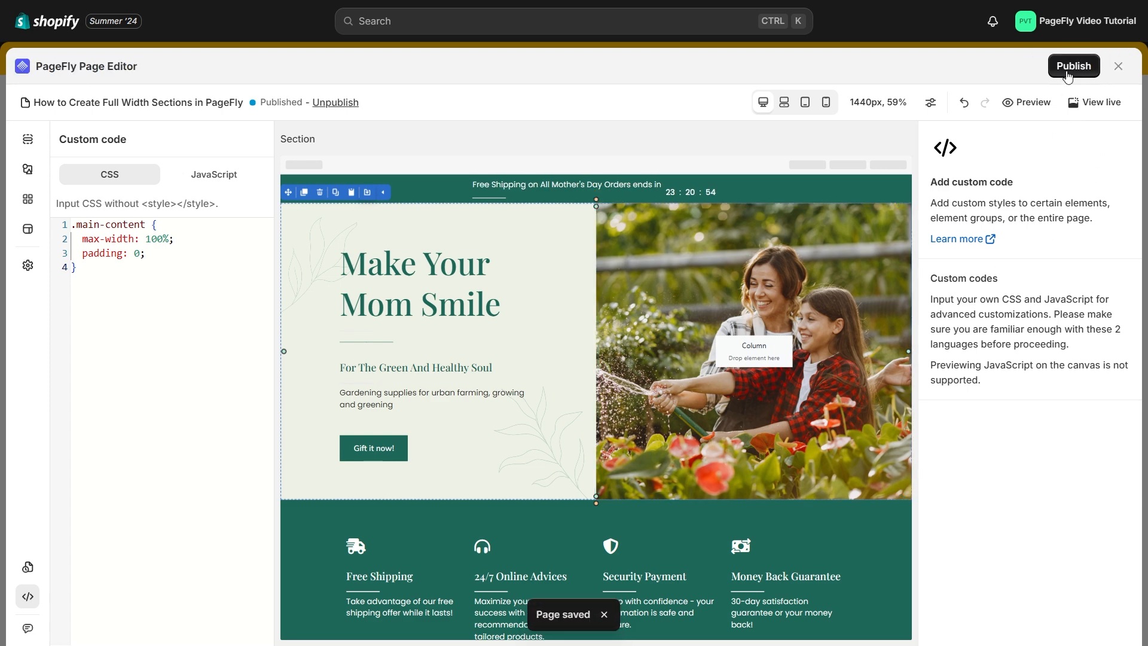
pyautogui.click(1074, 66)
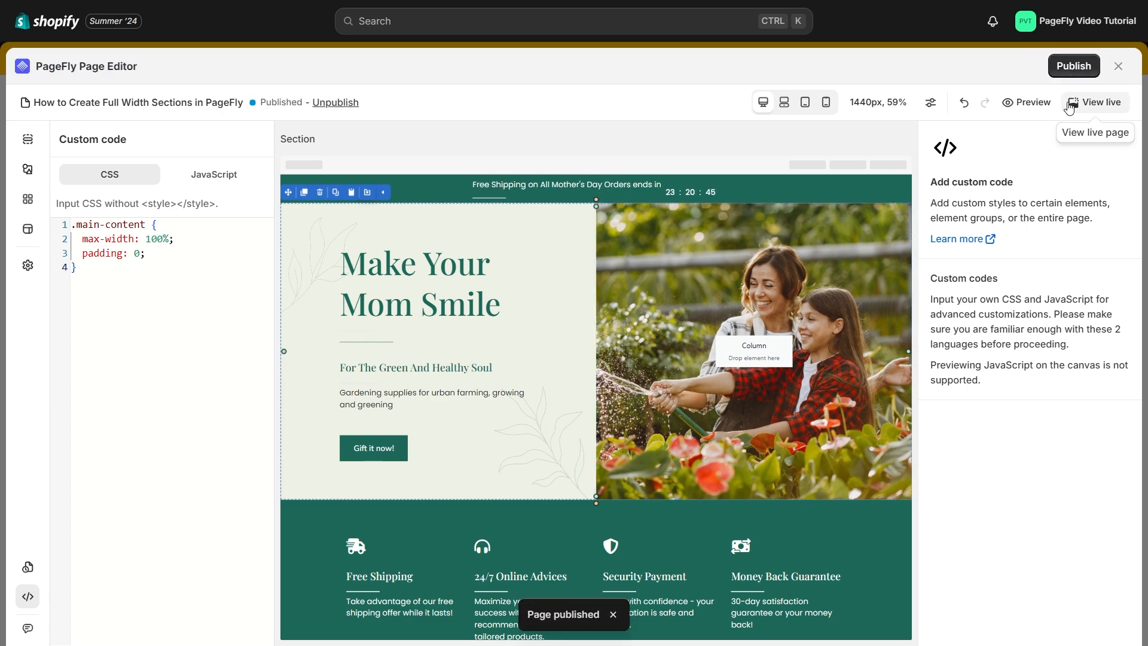
pyautogui.click(1100, 101)
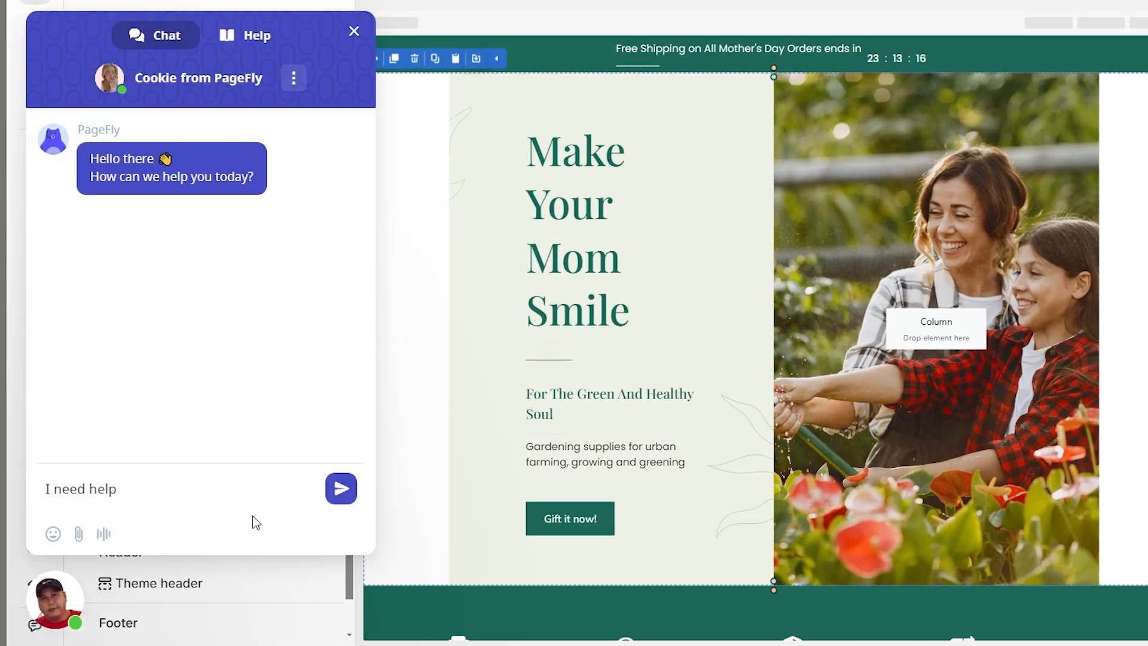
# Send 'I need help' in PageFly's support chat.
pyautogui.click(341, 488)
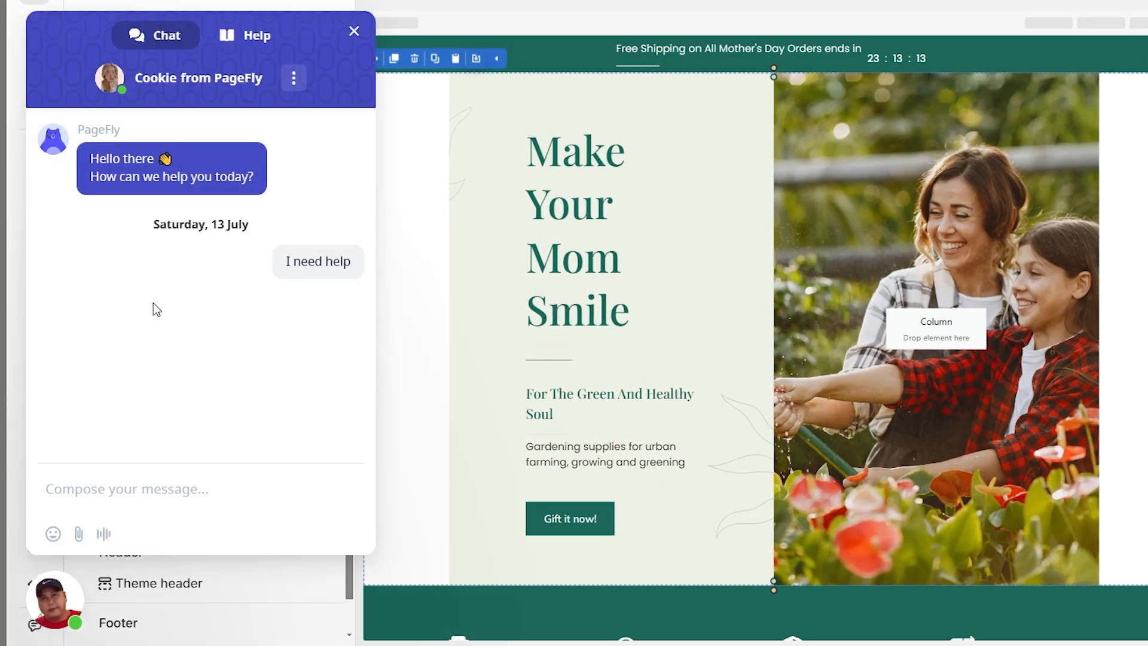